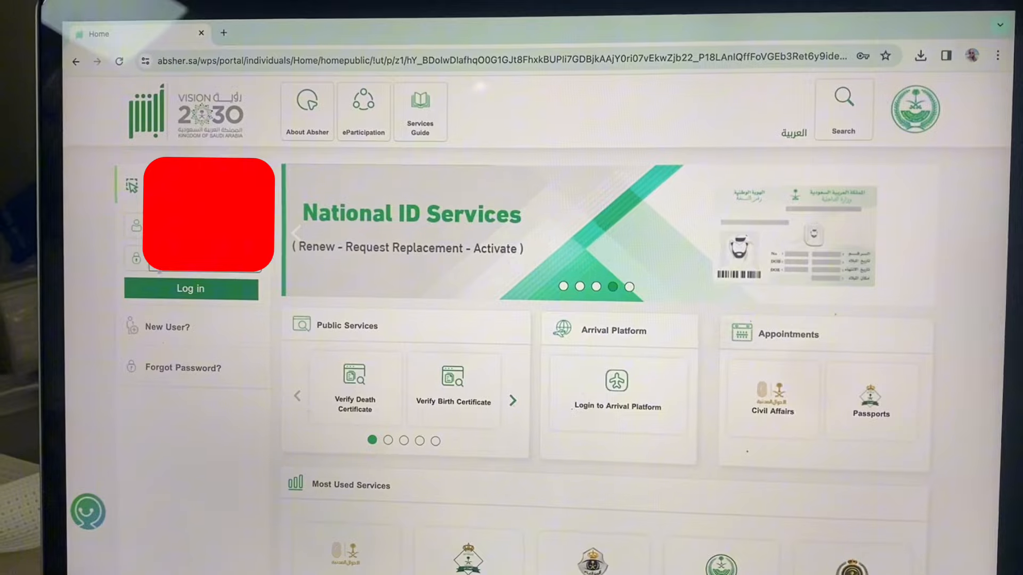
click(190, 288)
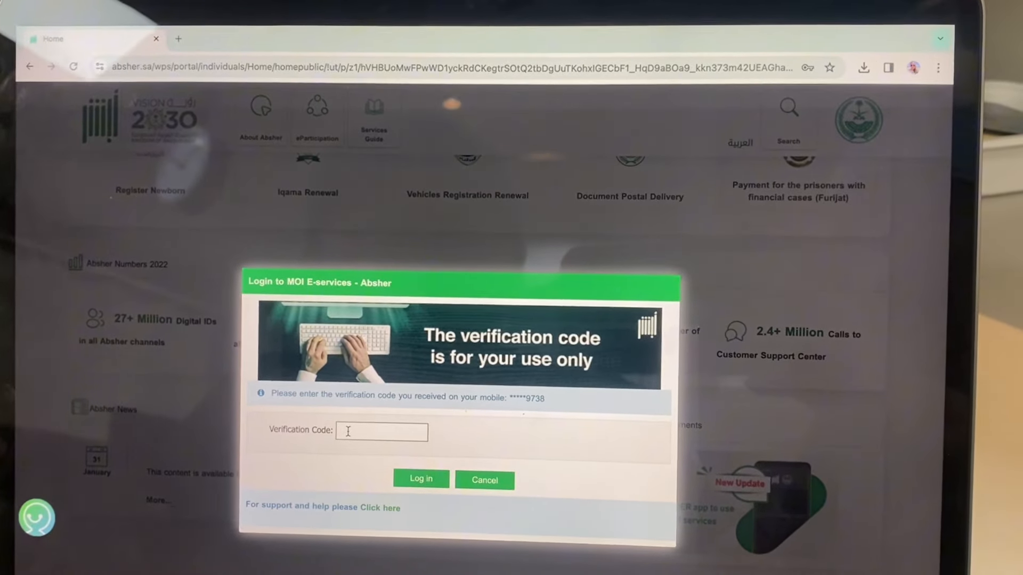
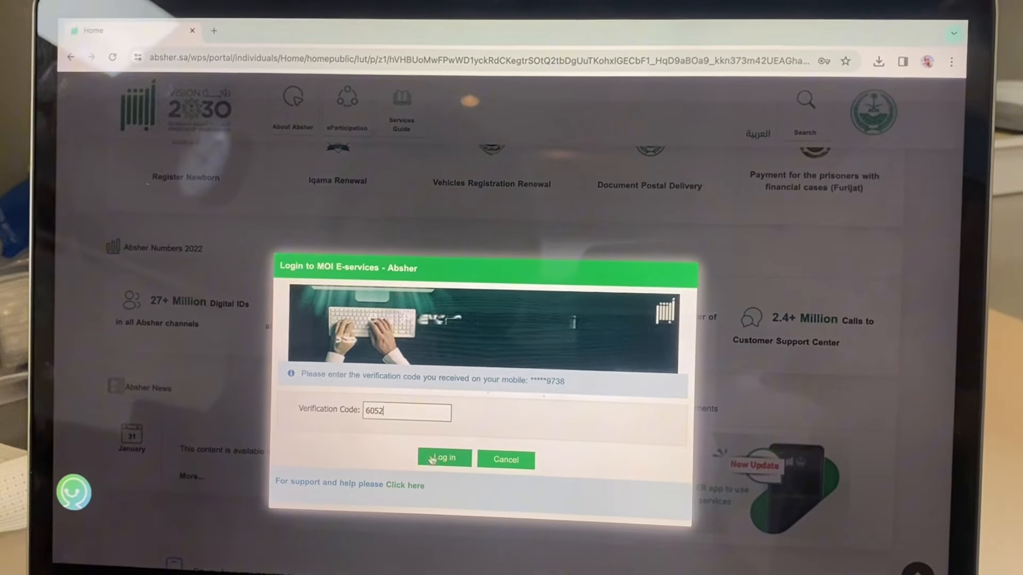
click(443, 460)
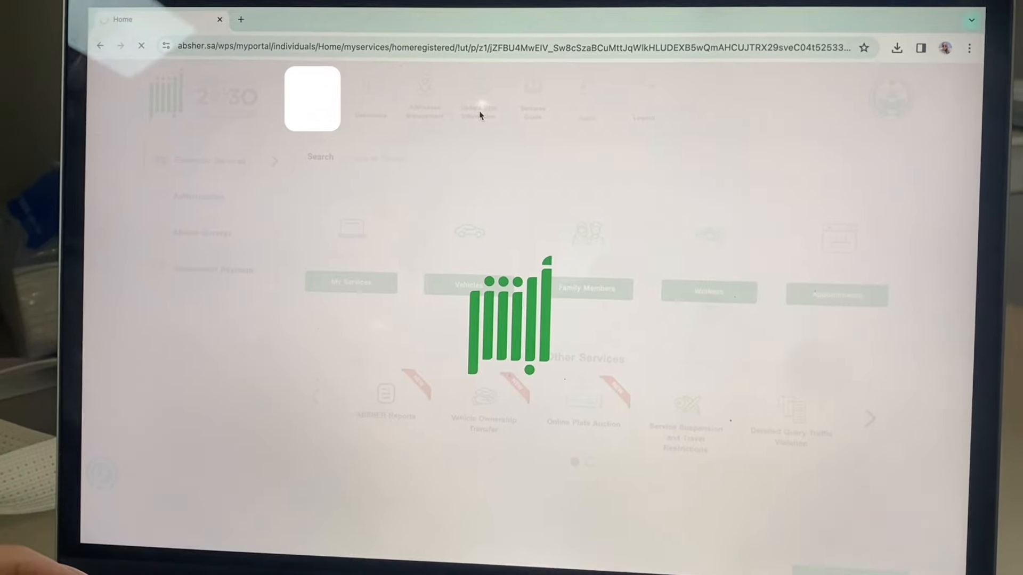
Go from Update User Information to Edit Address and scroll to the add-address option.
click(480, 93)
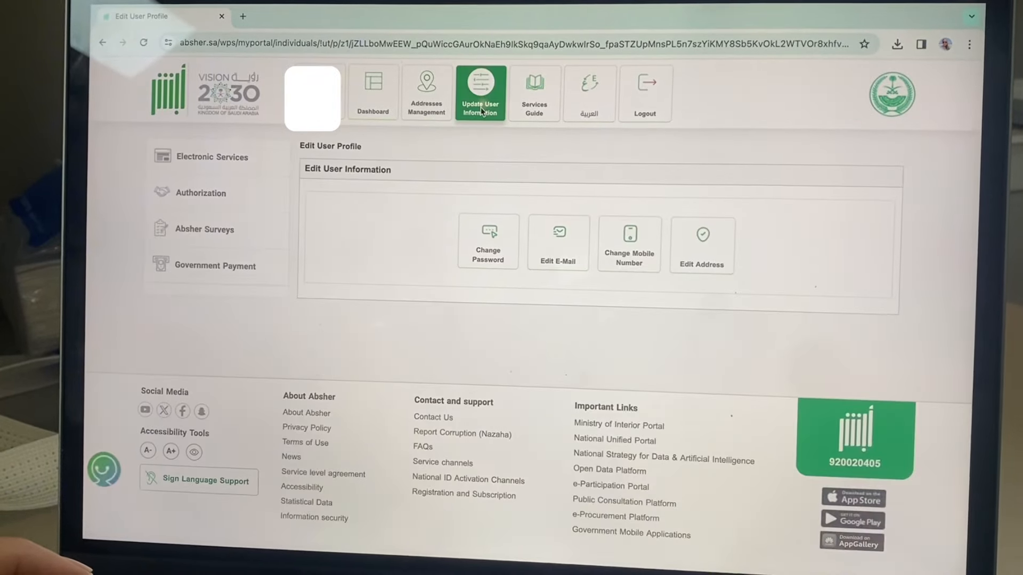
click(700, 241)
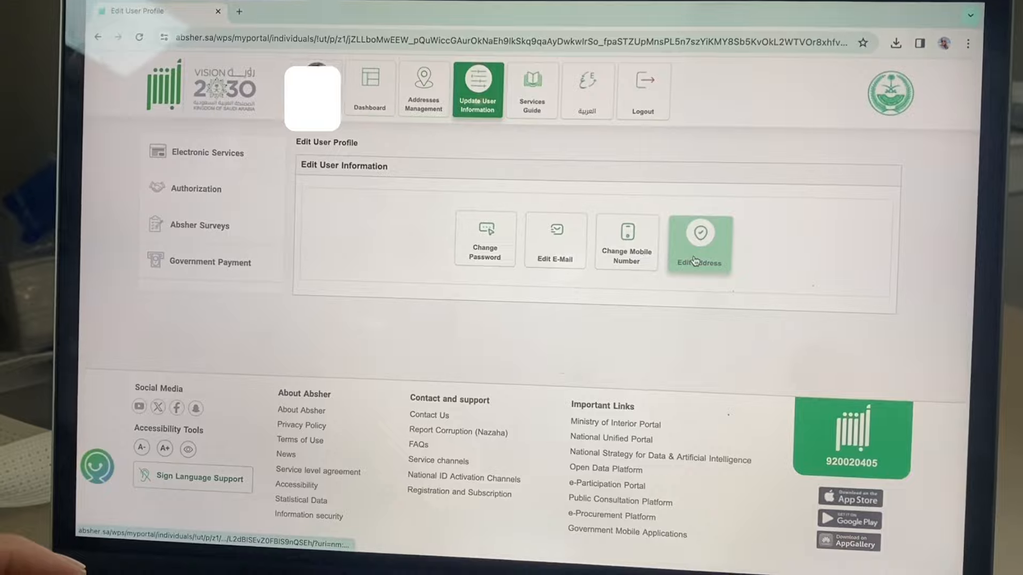
click(699, 244)
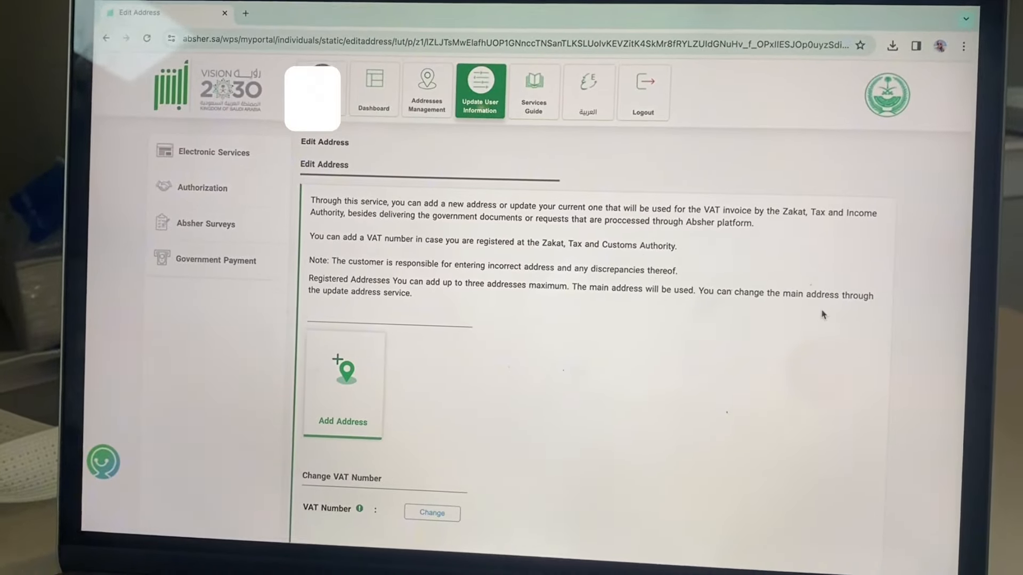
scroll(down, 3)
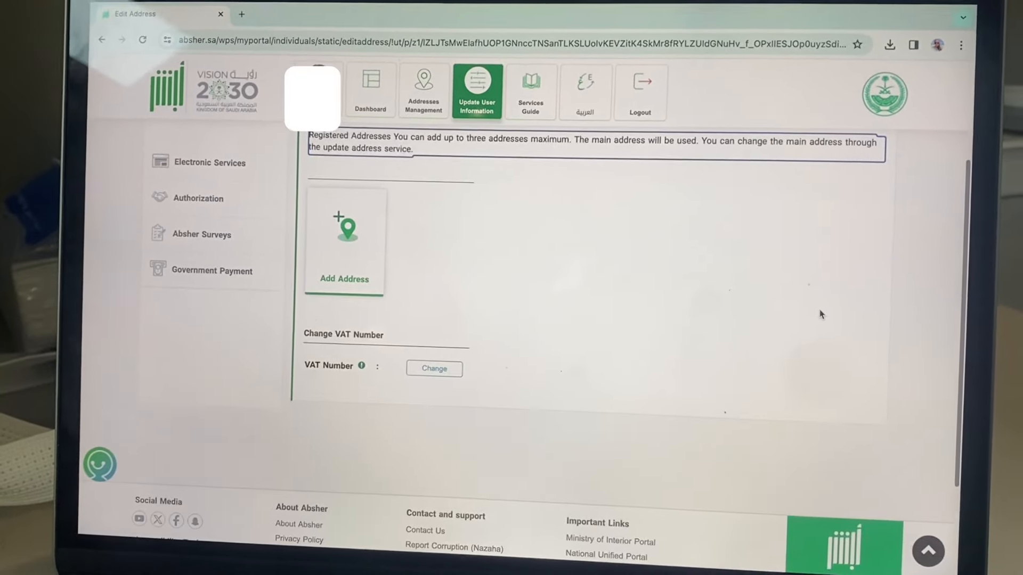
Add a new address with region Western and city Makkah.
click(343, 242)
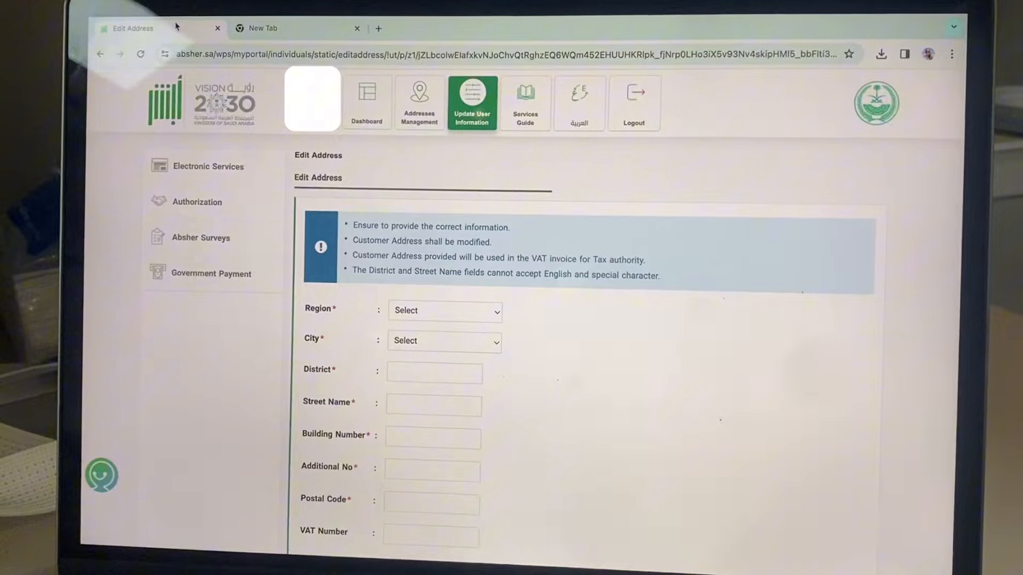
click(444, 311)
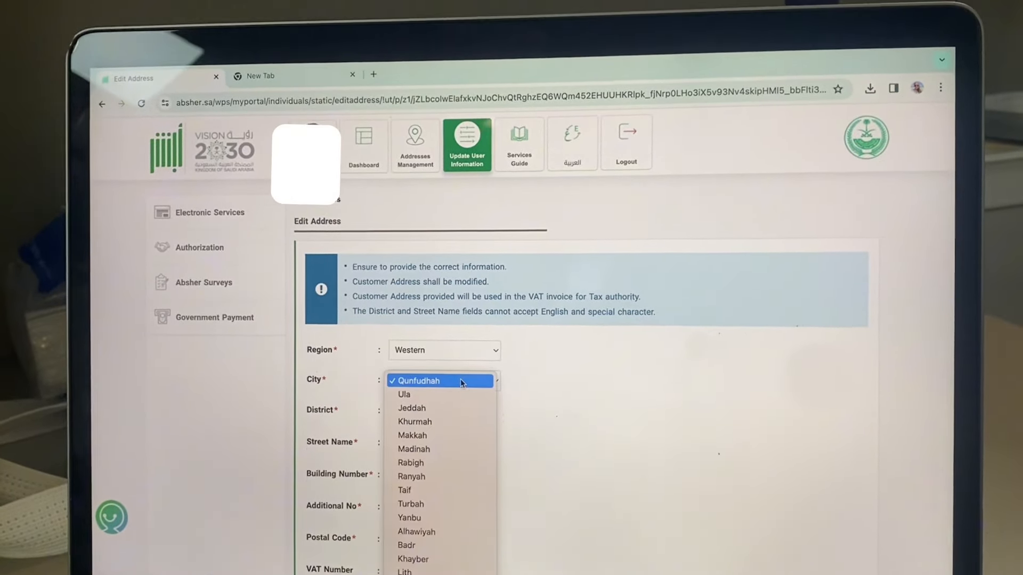
click(412, 435)
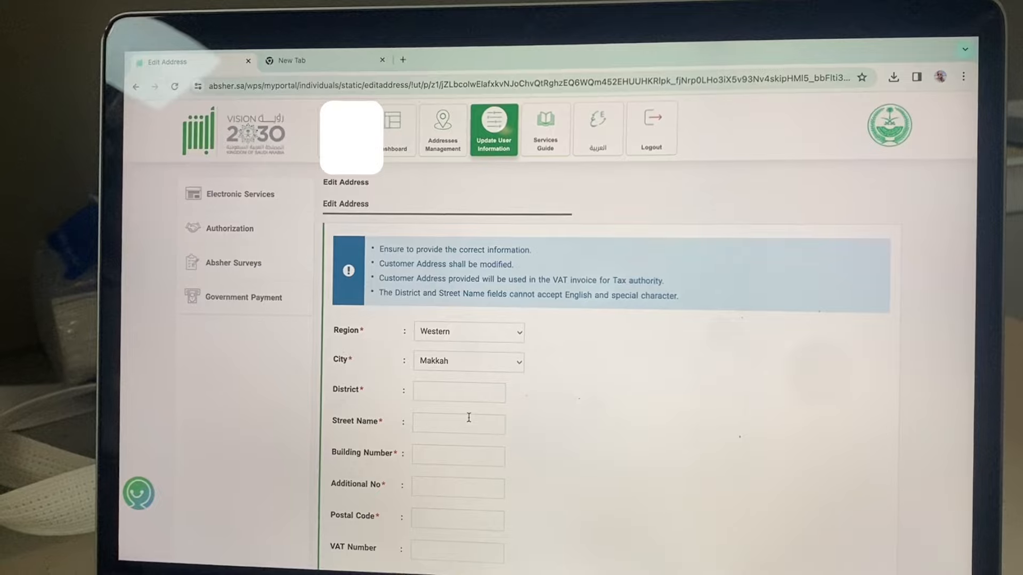
click(290, 86)
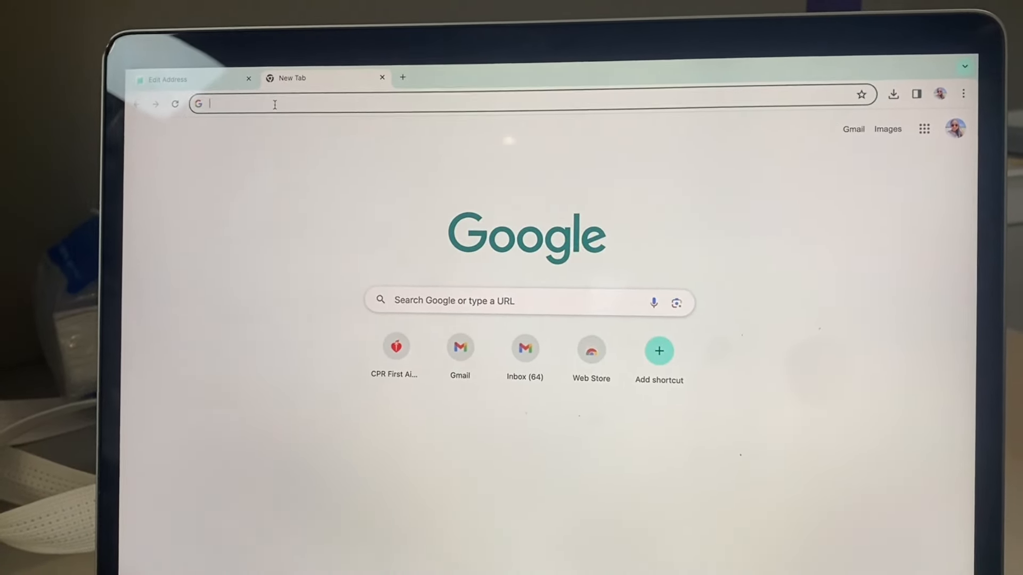
Search Google for 'arabic to english' to bring up the translator.
text(arabic to english)
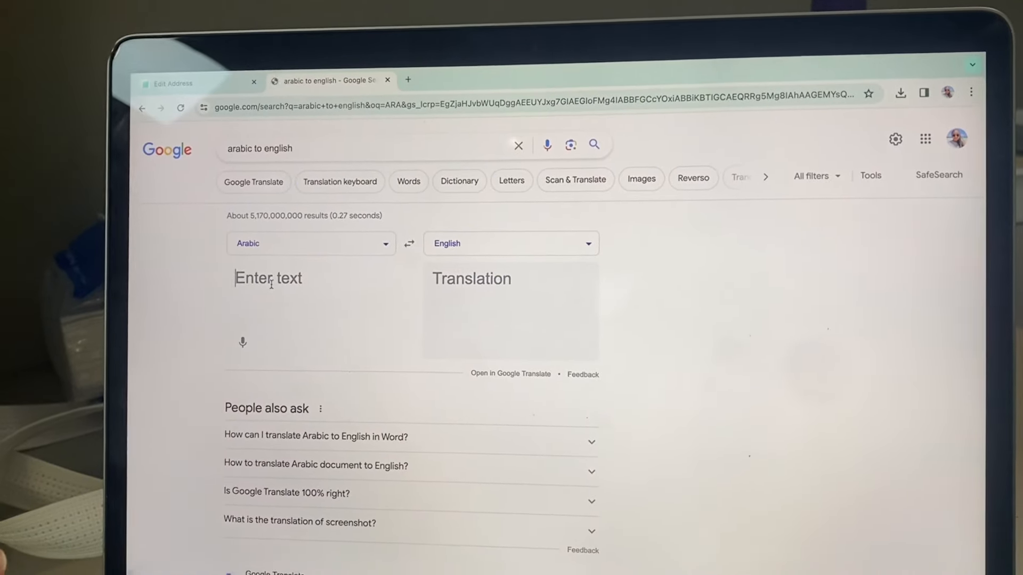
text(ALW)
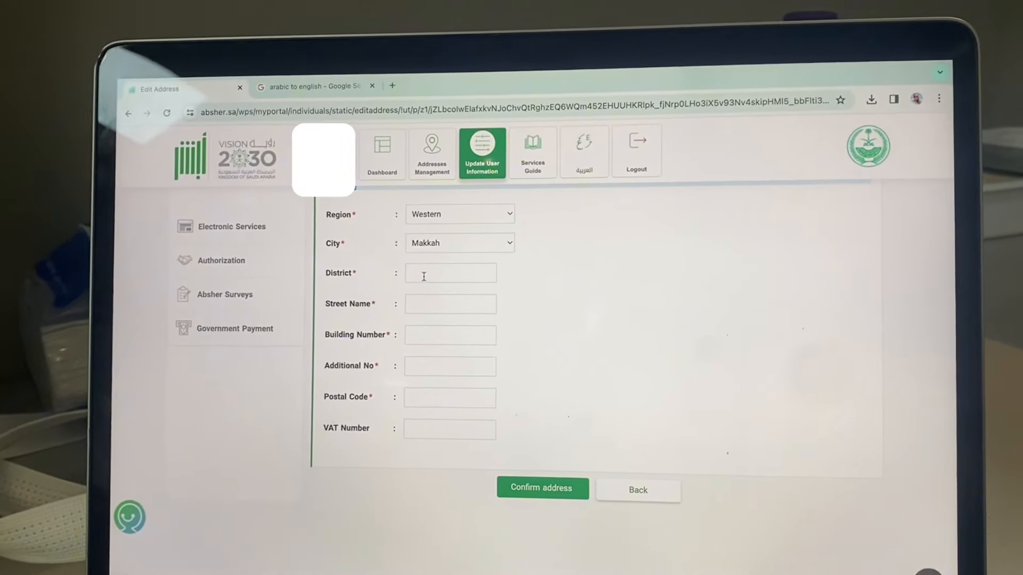
Enter الورود as the district on the Absher address form.
text(الورود)
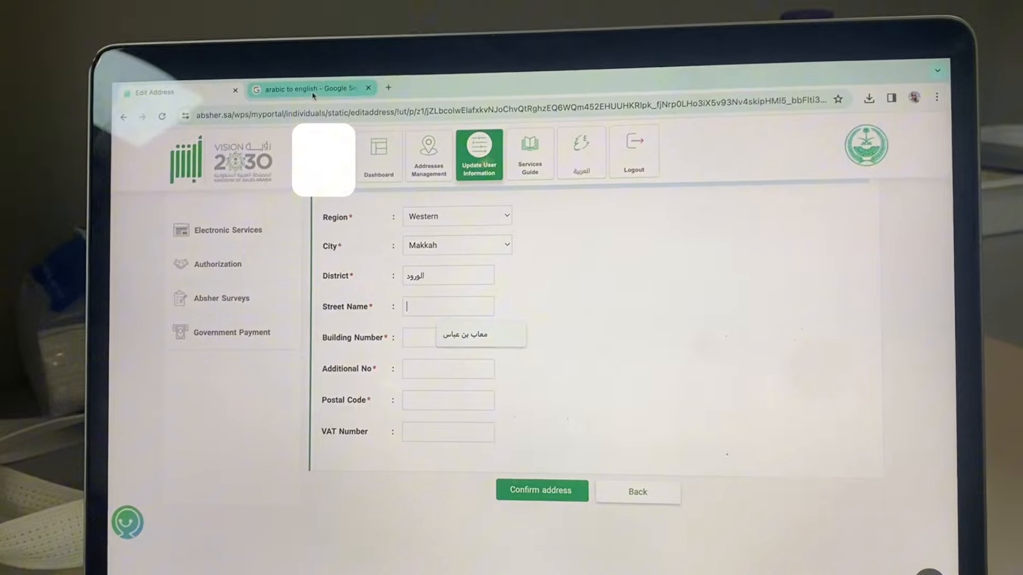
click(307, 88)
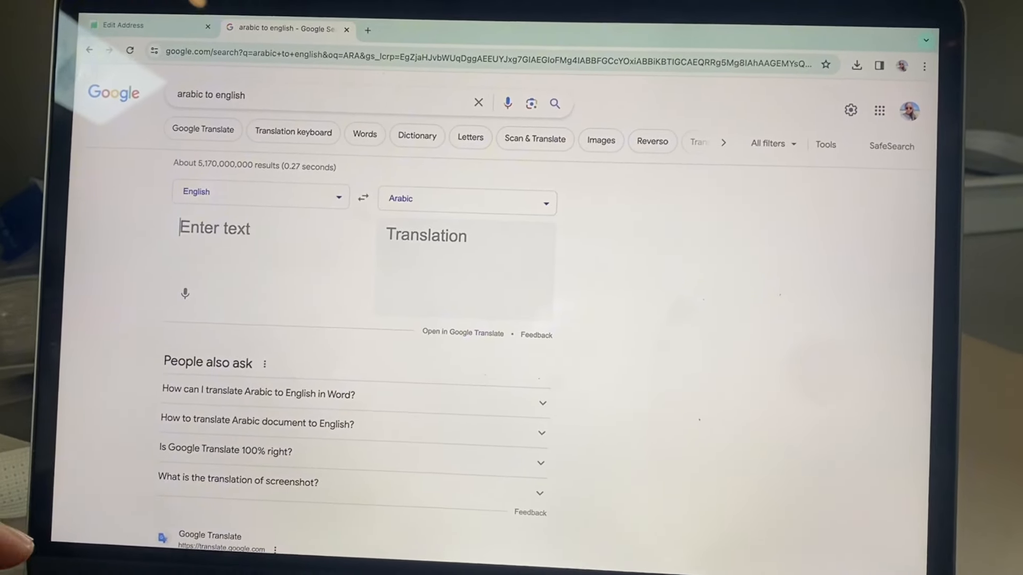
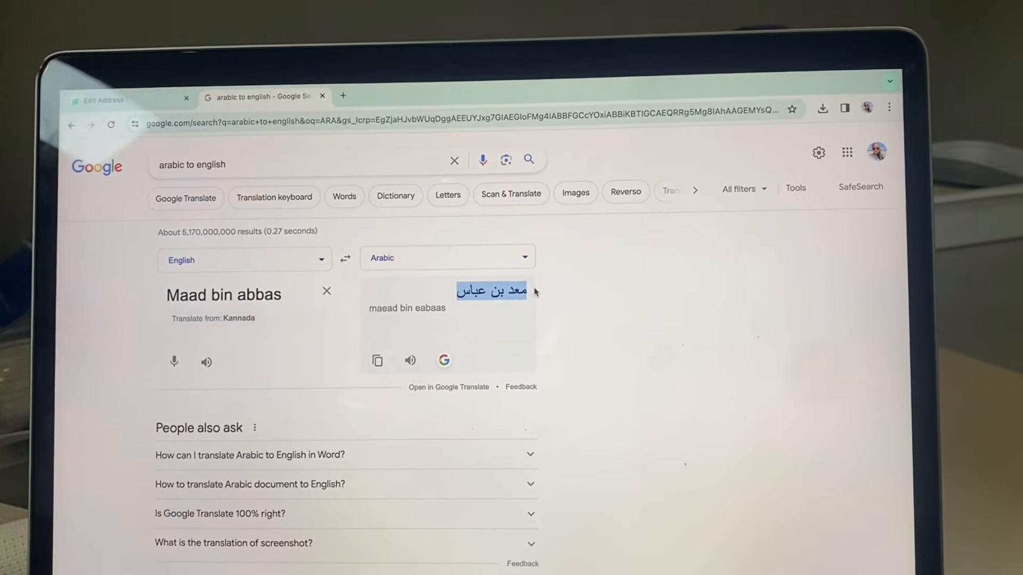
click(104, 99)
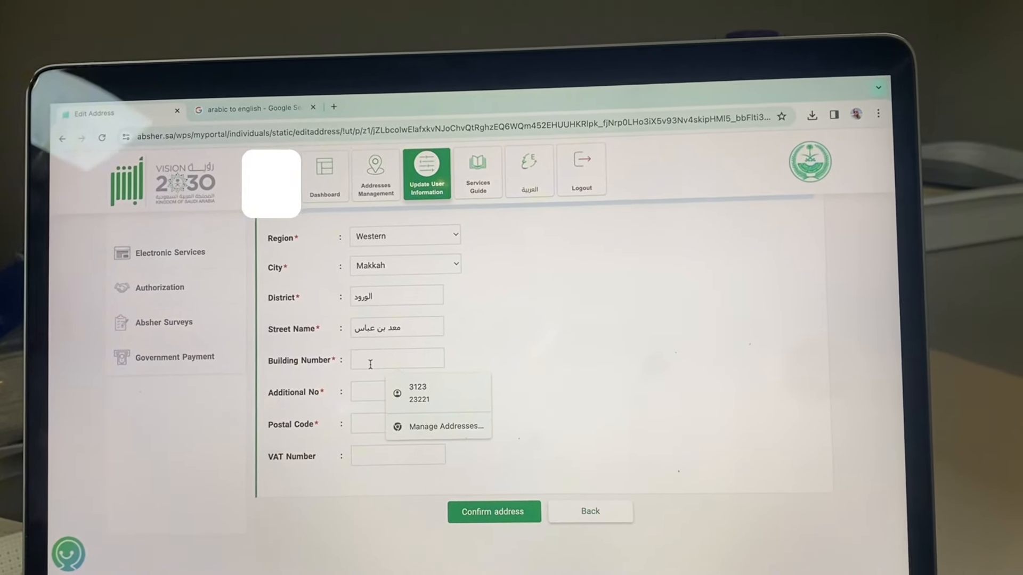
Fill the building number from the autofill suggestion and confirm the Makkah address.
click(418, 387)
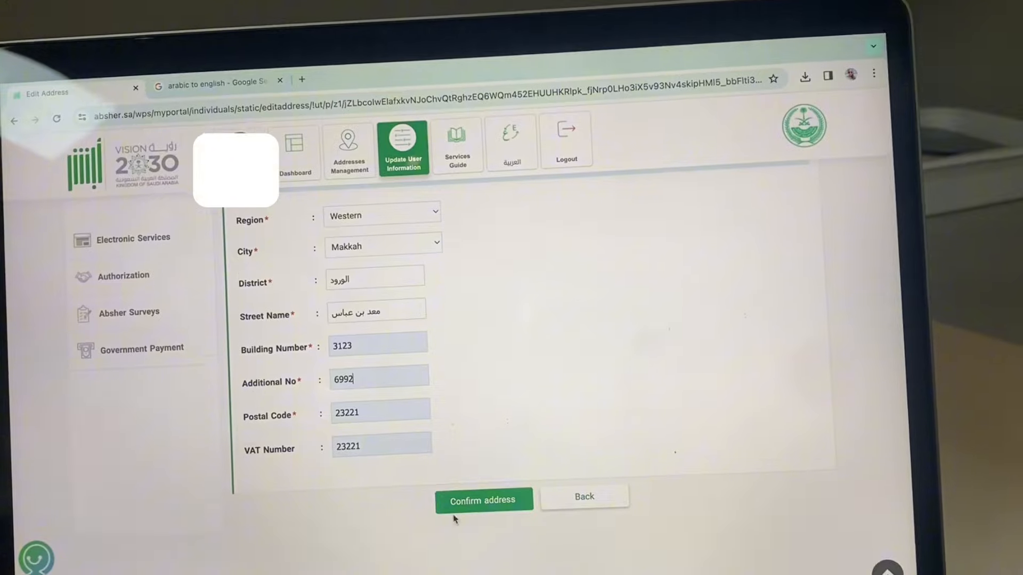
click(483, 500)
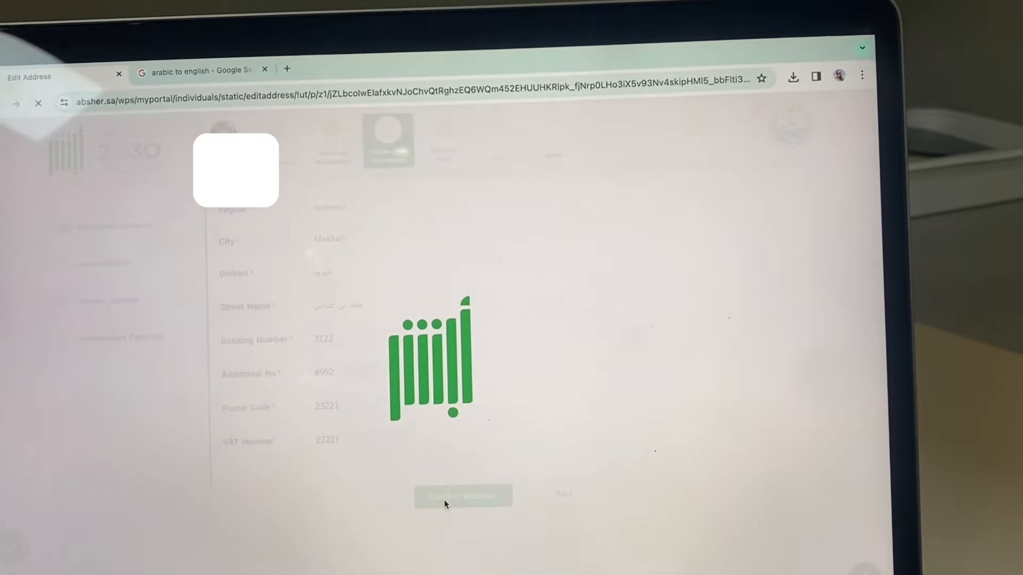
click(463, 496)
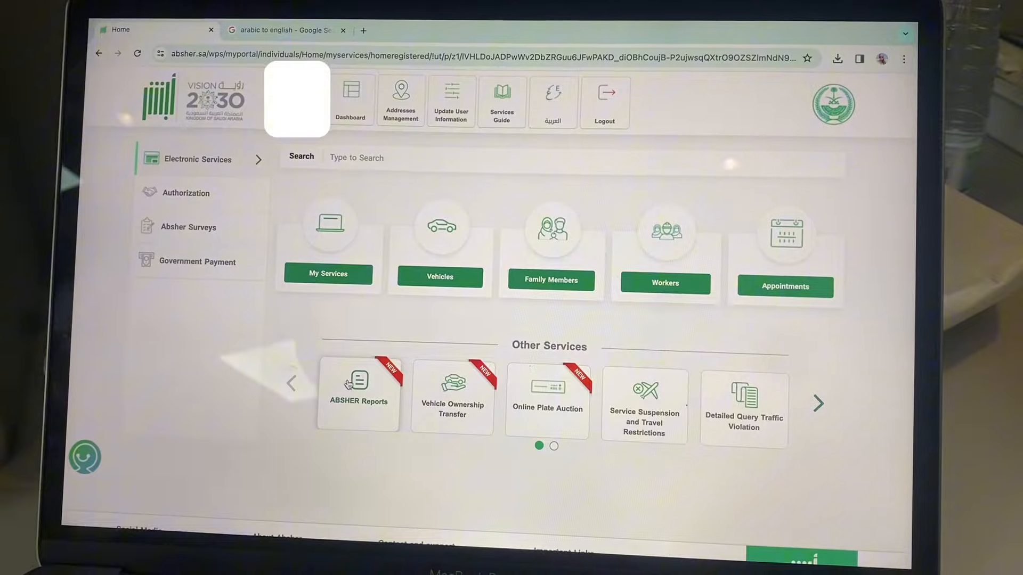
Request a Criminal Records Report in English from the Absher Reports service.
click(358, 390)
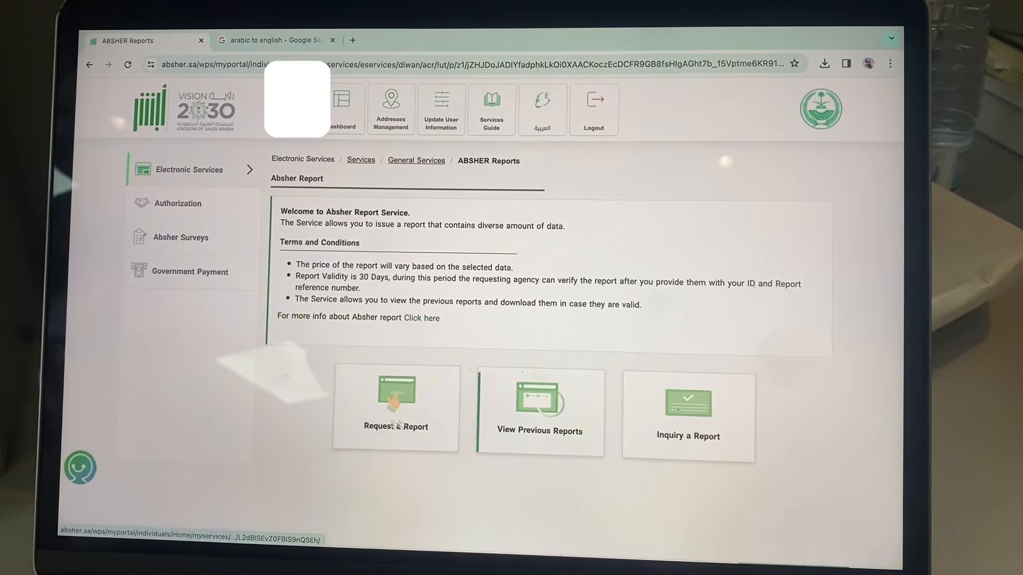
click(395, 408)
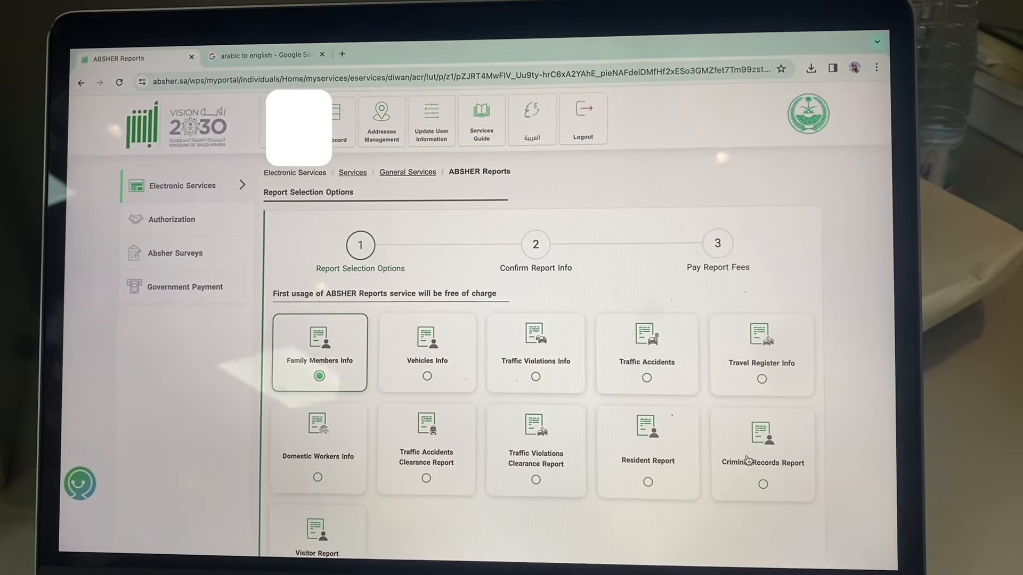
click(756, 454)
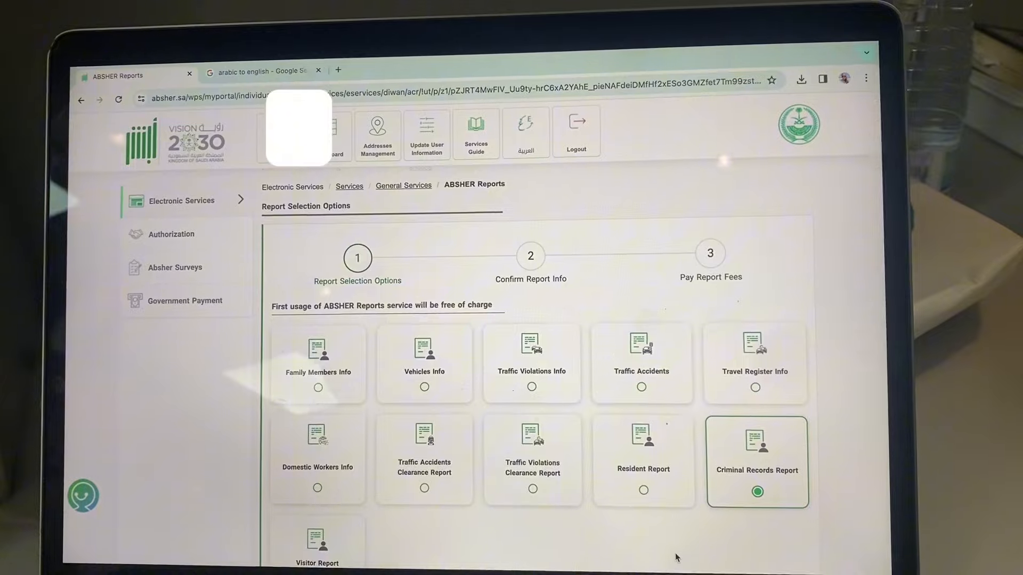
scroll(down, 3)
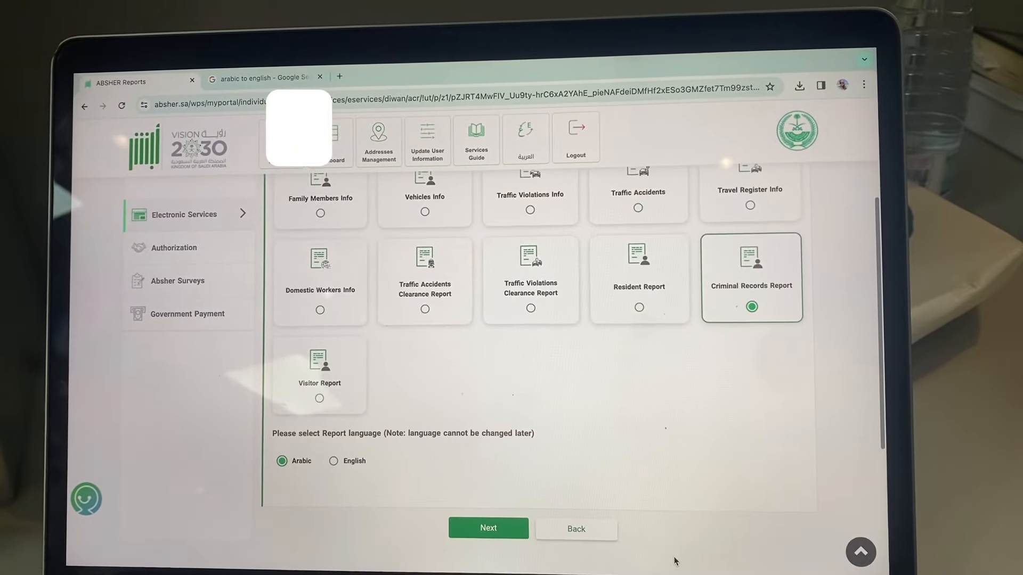
click(334, 460)
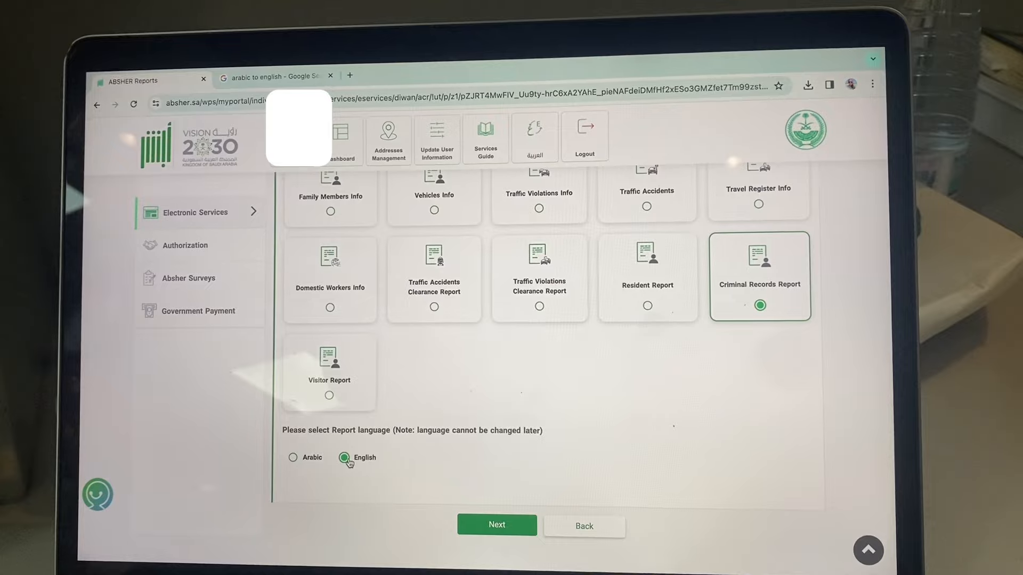
click(496, 525)
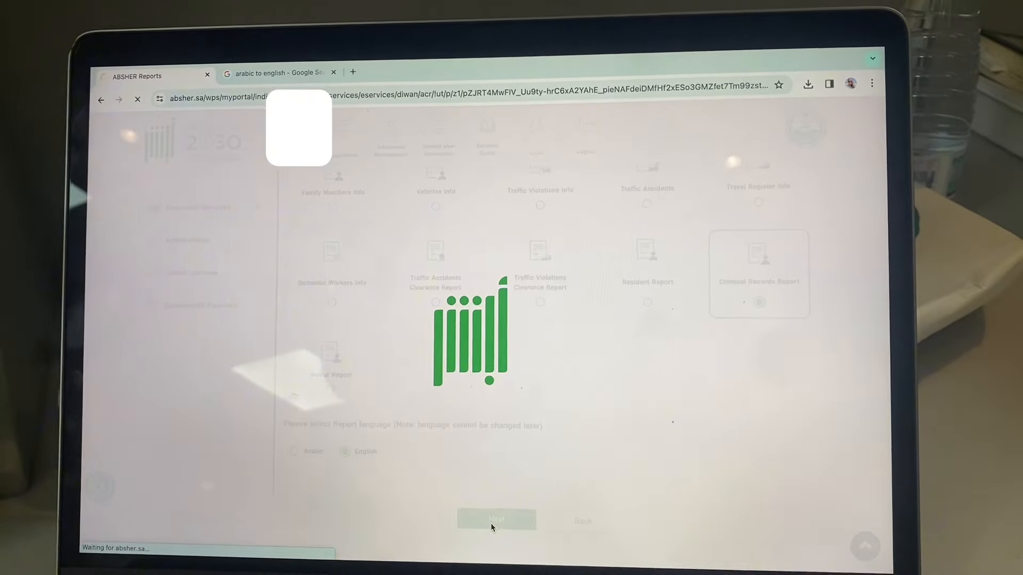
Choose Philippines as country and Work as purpose, then confirm the report request.
click(496, 520)
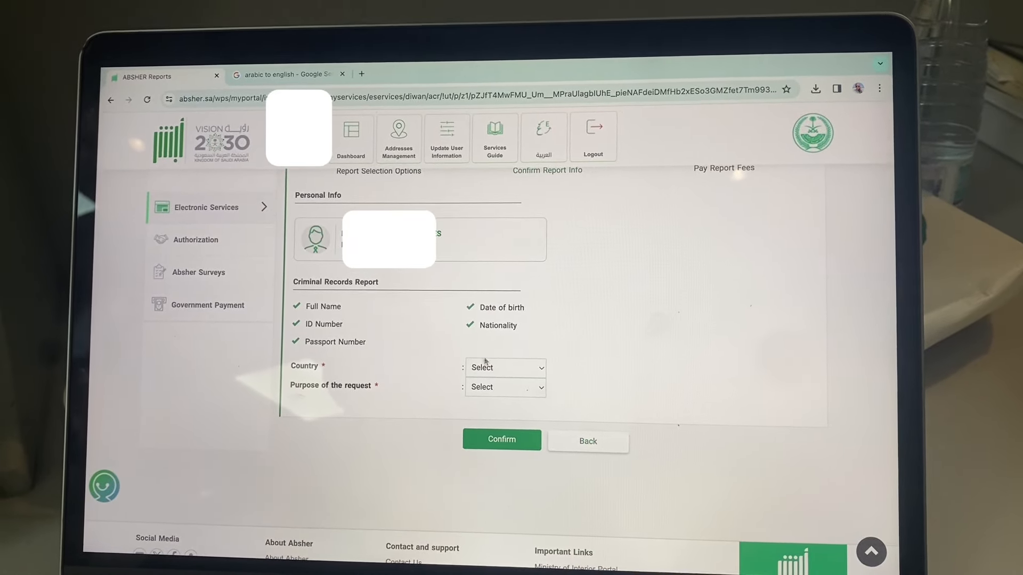
click(504, 367)
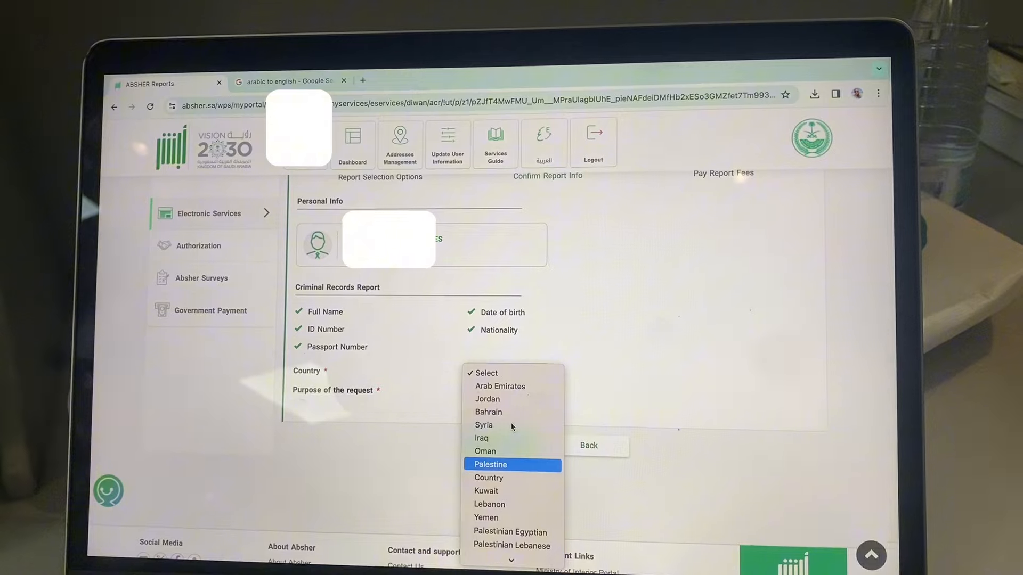
scroll(down, 3)
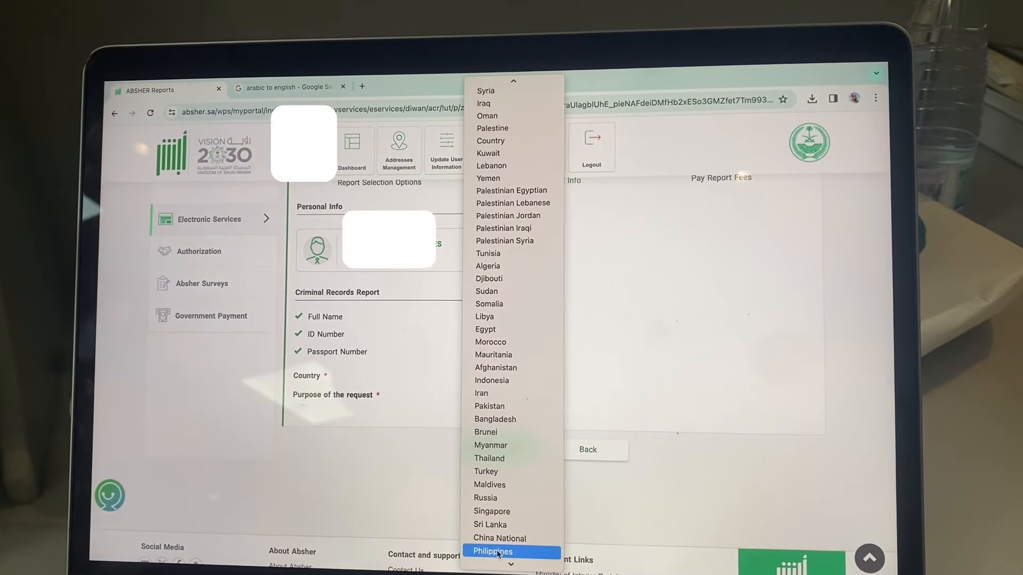
click(492, 551)
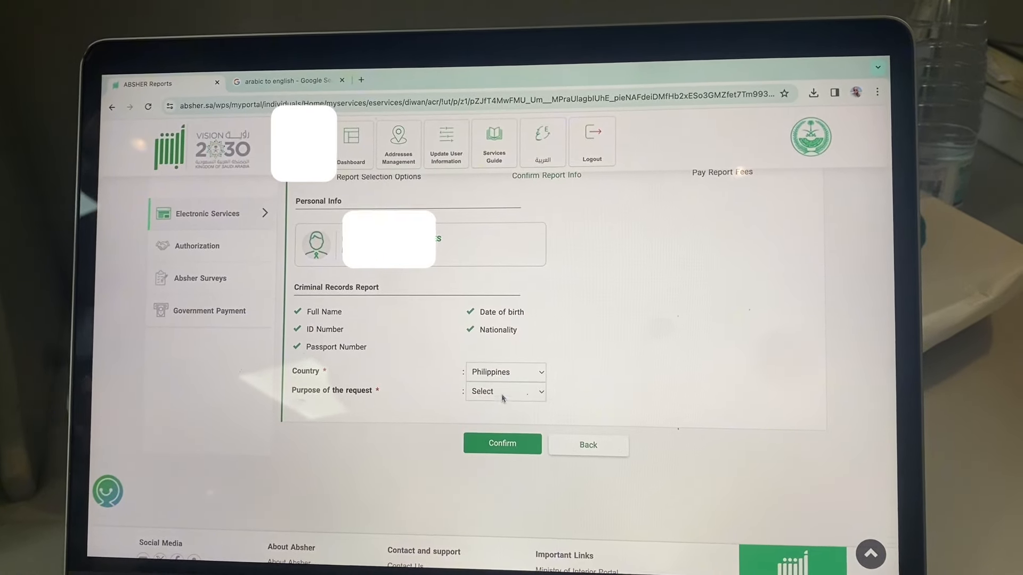
click(506, 392)
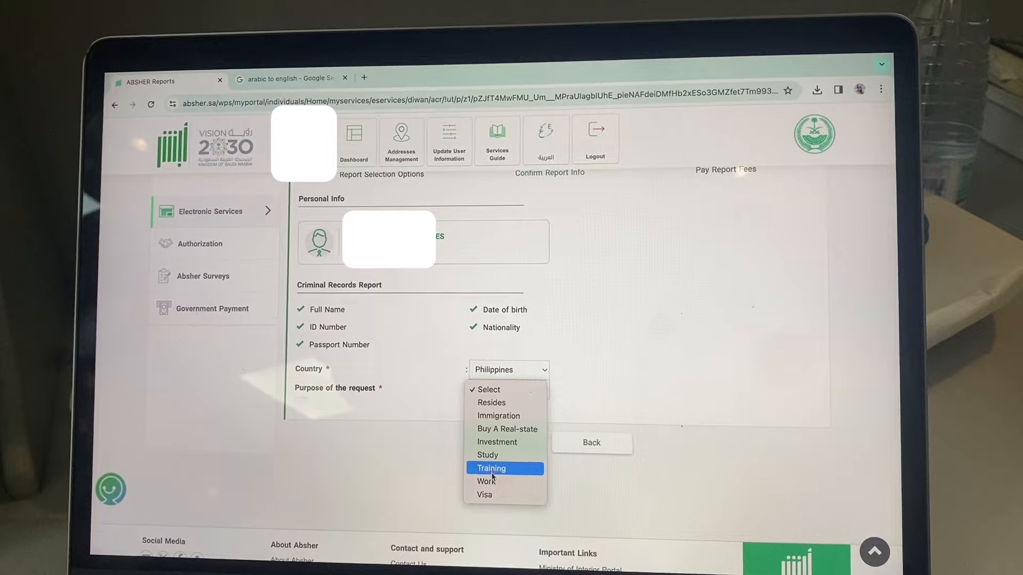
mouse_move(502, 410)
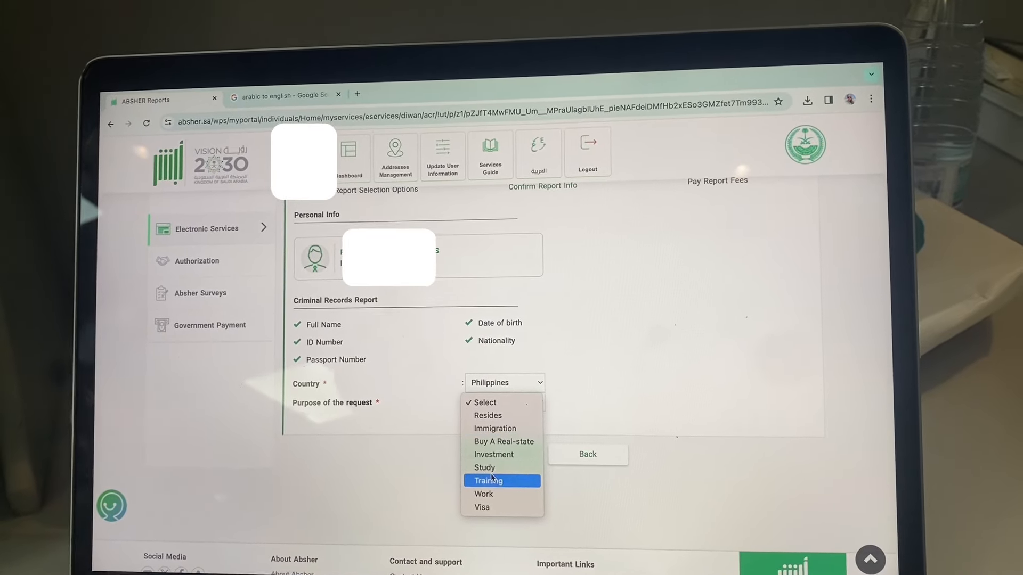
click(483, 494)
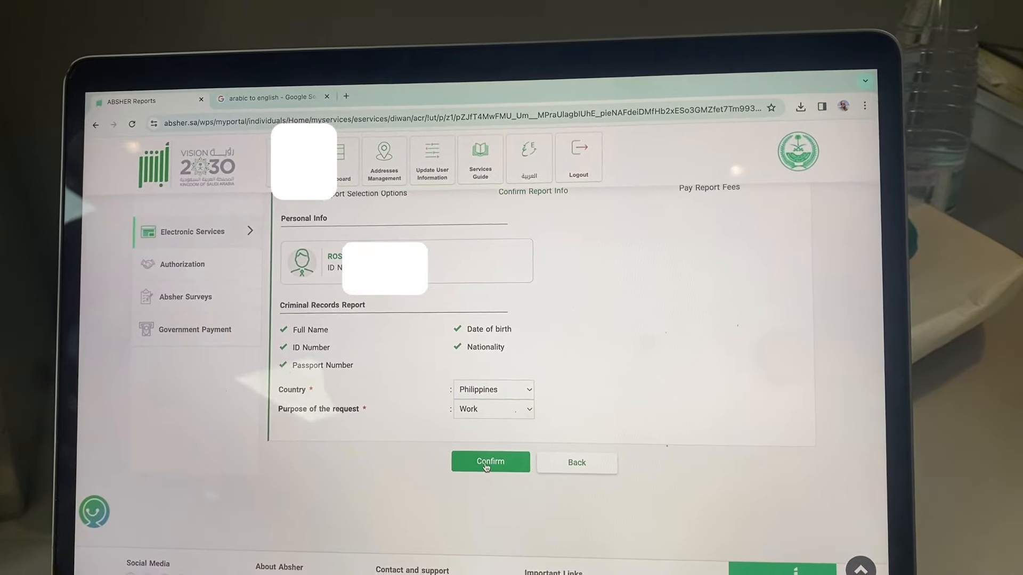
click(489, 462)
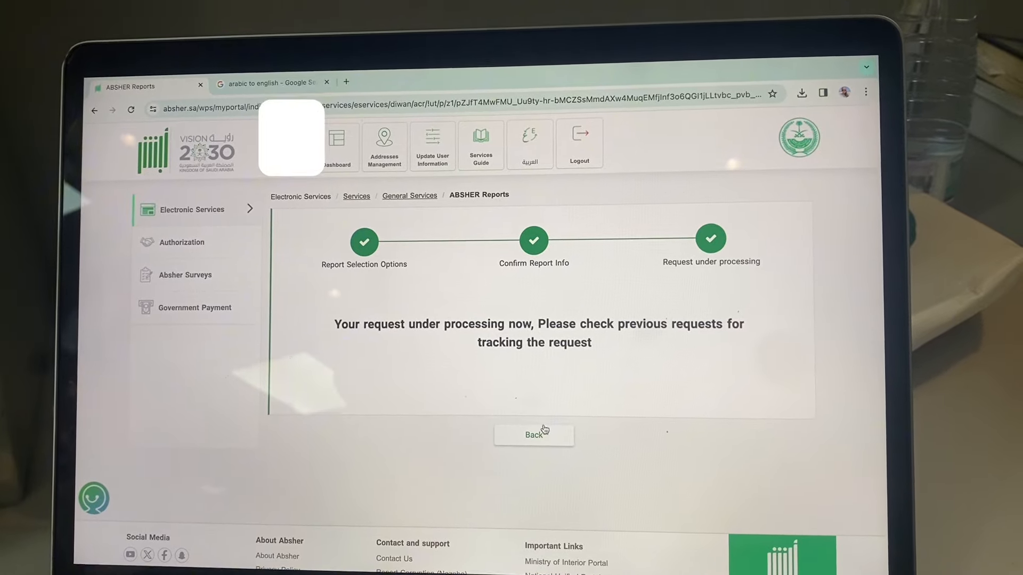
click(533, 436)
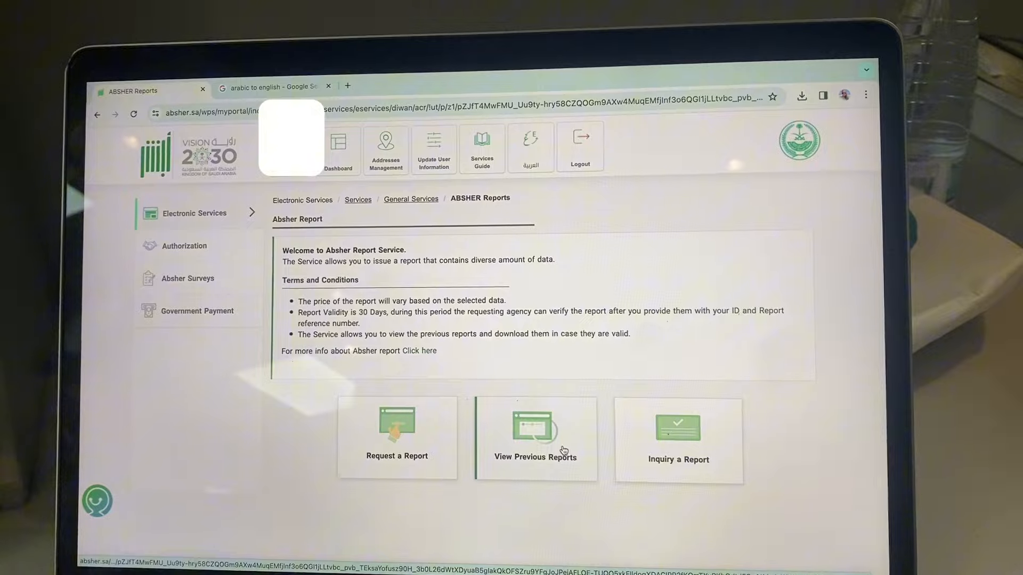
click(535, 430)
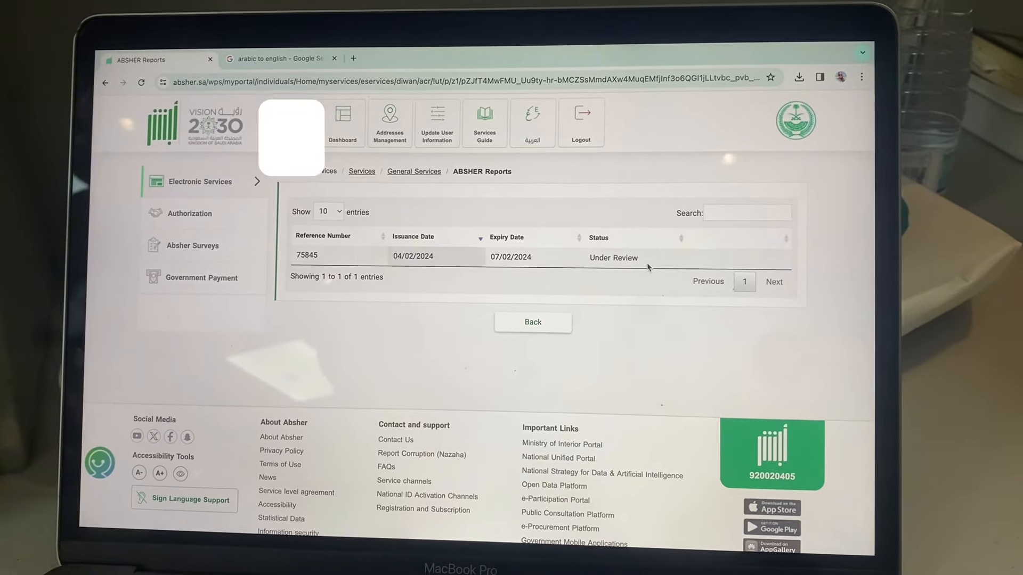
click(532, 322)
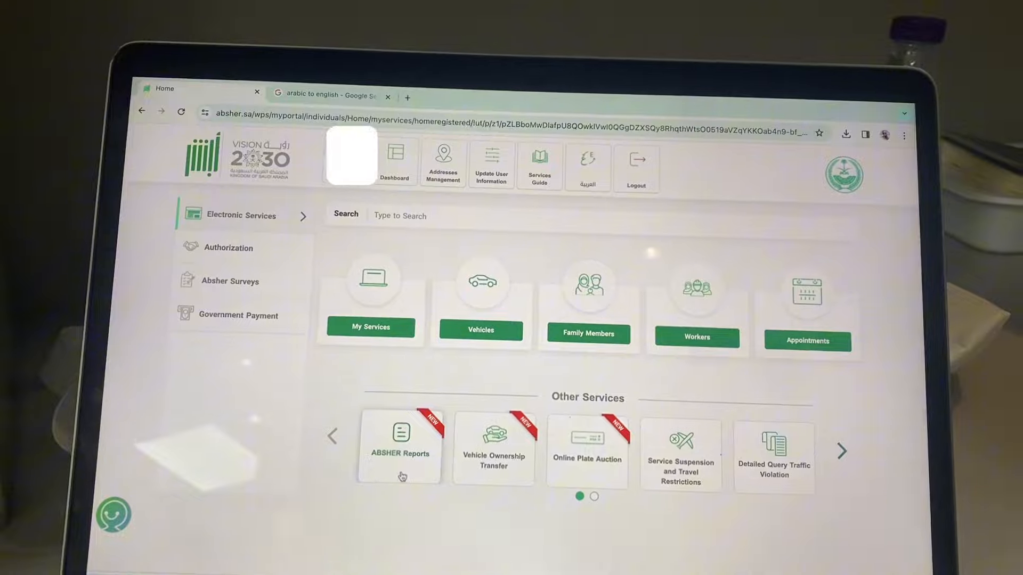
click(399, 444)
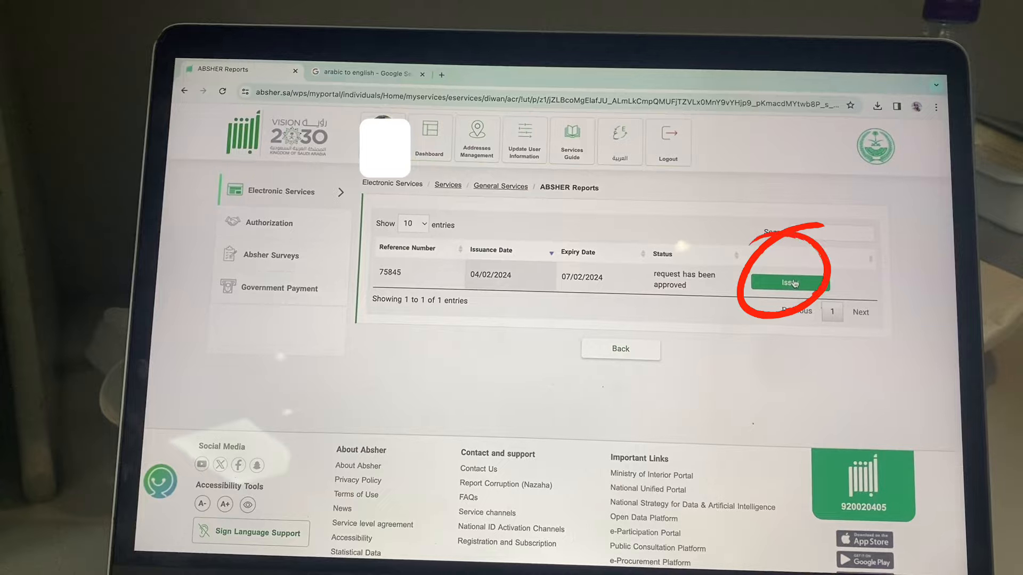
click(788, 282)
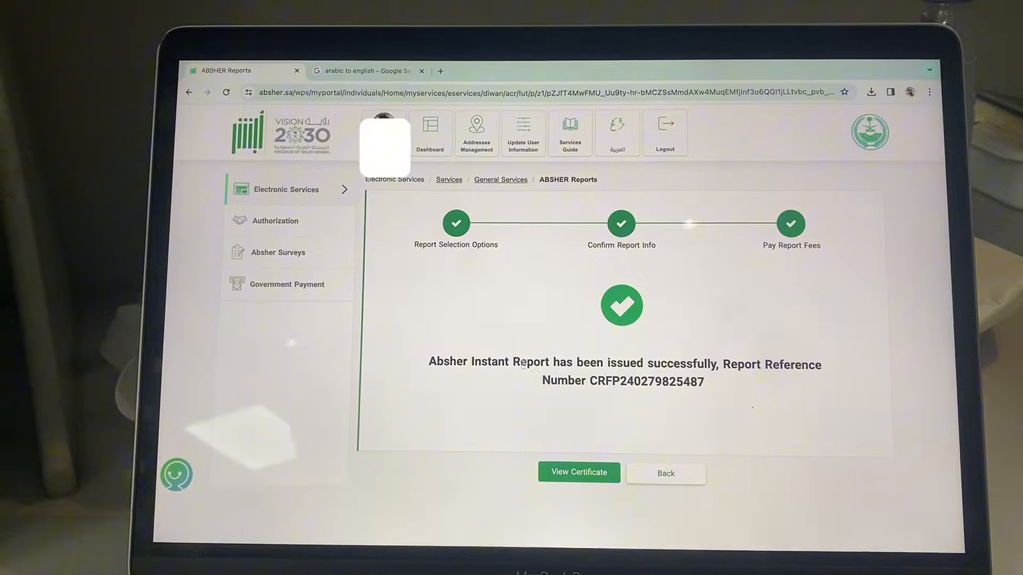
click(578, 472)
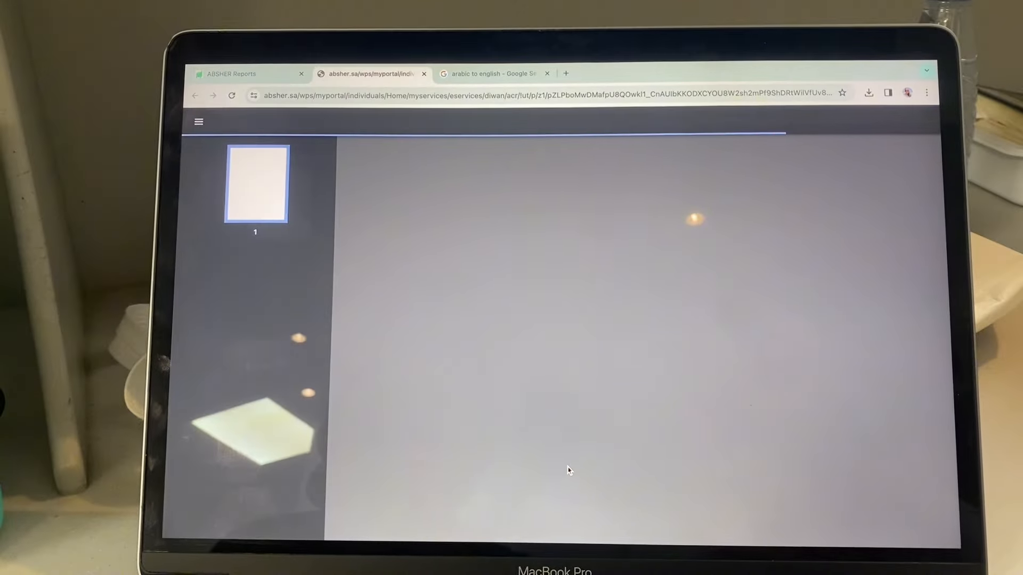